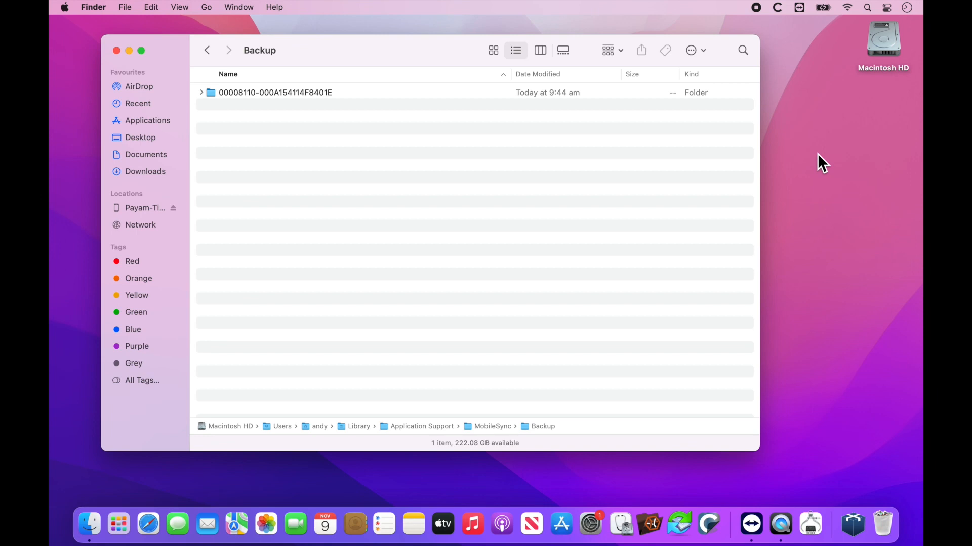
mouse_move(505, 152)
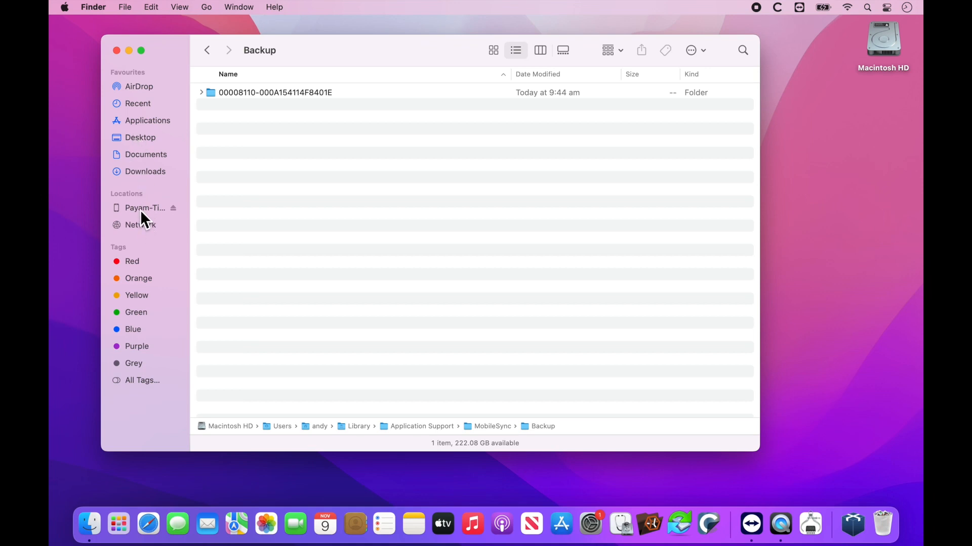
Select the connected iPhone under Locations to show its General settings
click(145, 207)
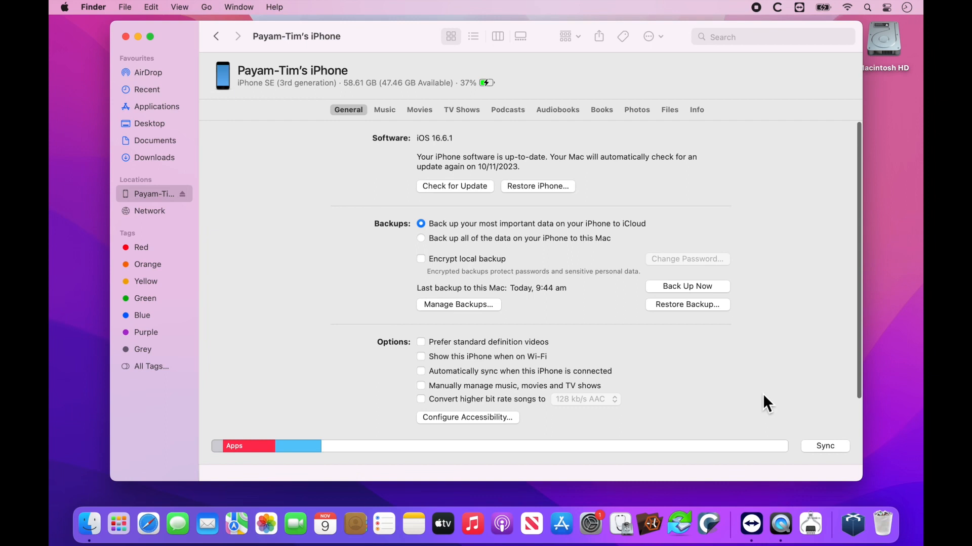
mouse_move(356, 345)
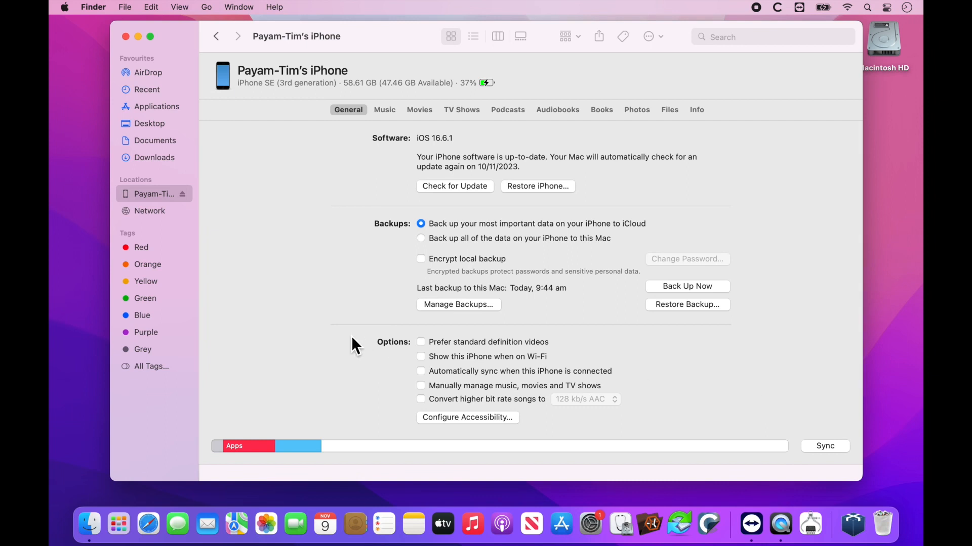
mouse_move(301, 209)
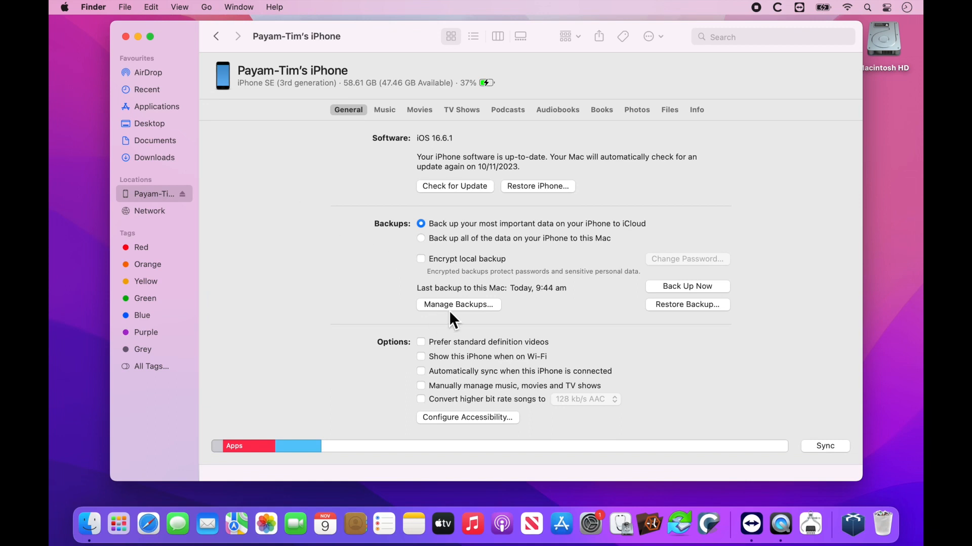
mouse_move(713, 372)
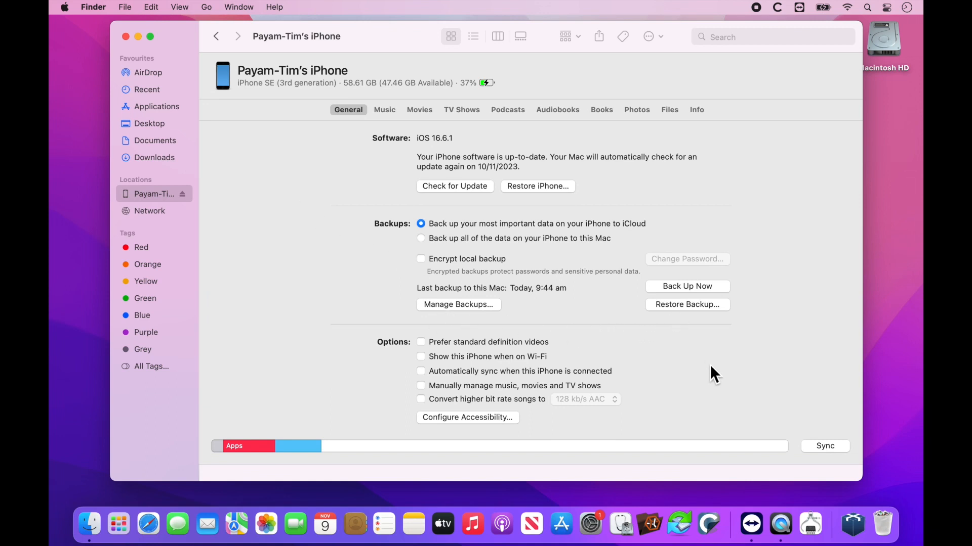
mouse_move(711, 344)
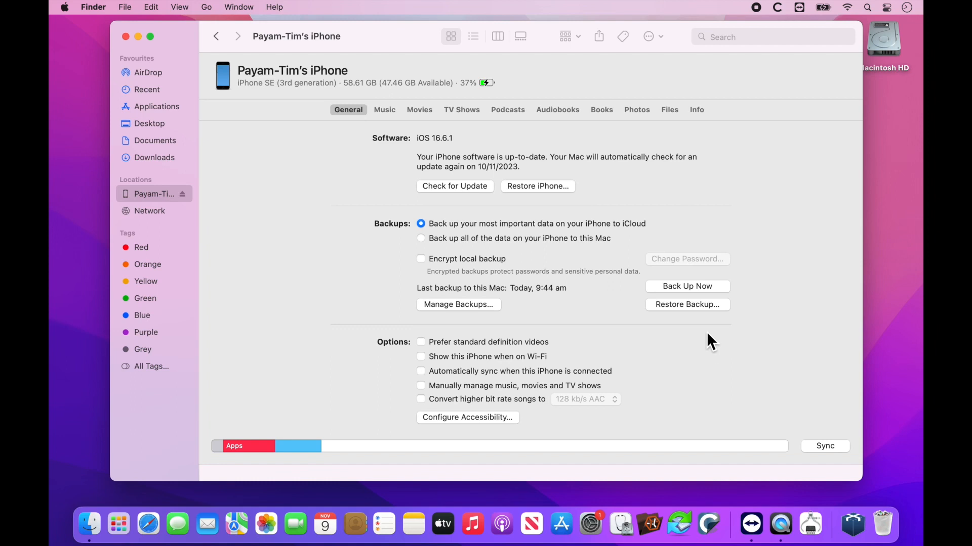
mouse_move(690, 312)
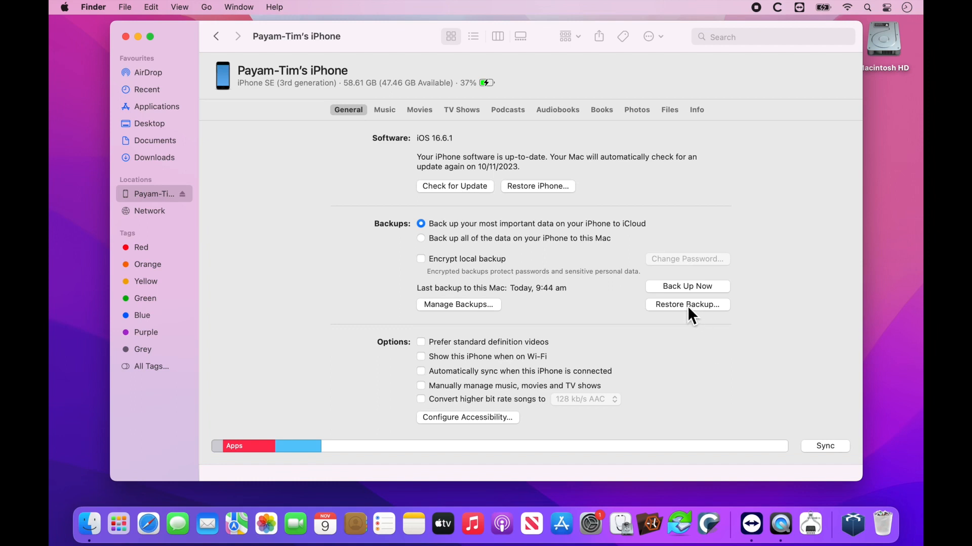
Choose restoring the iPhone from today's 9:44 am backup and confirm Restore
click(687, 304)
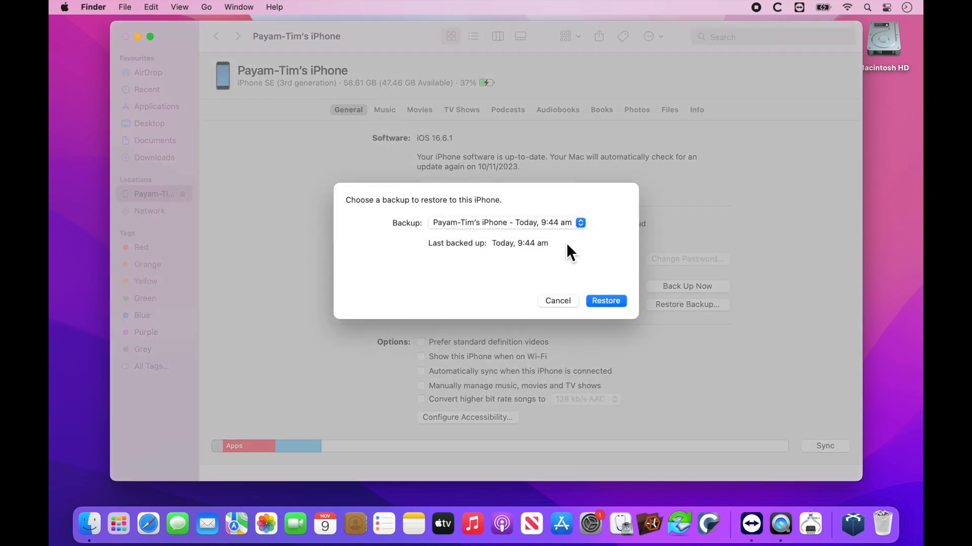
click(504, 223)
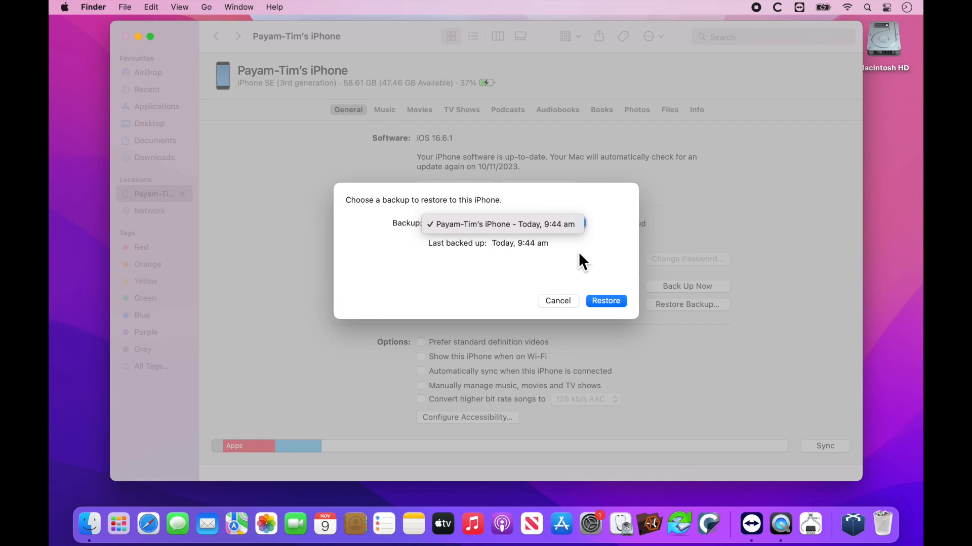
mouse_move(587, 257)
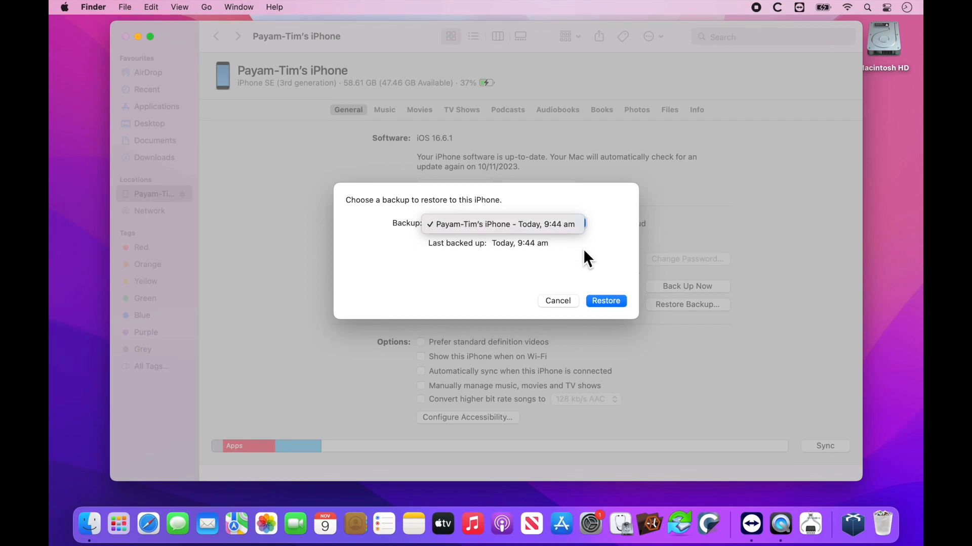
click(502, 224)
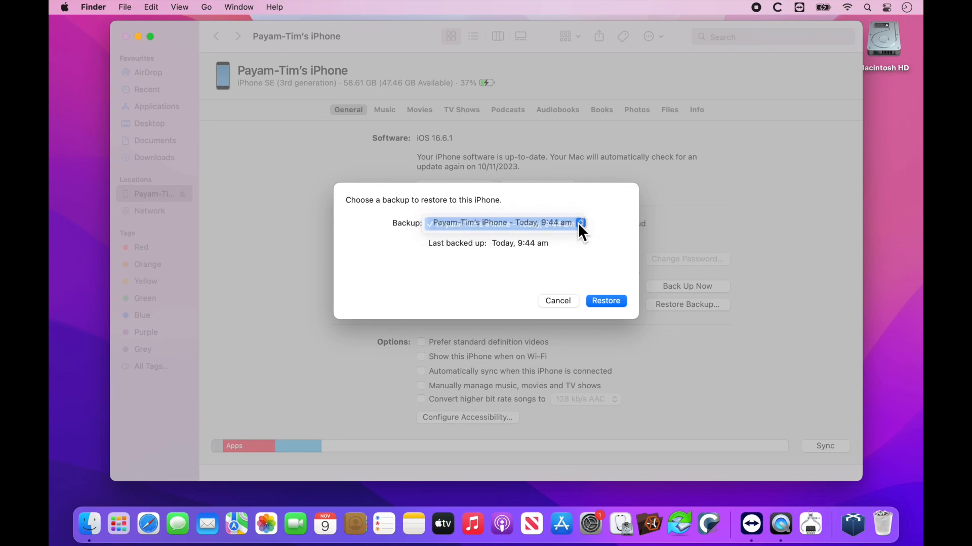
click(500, 223)
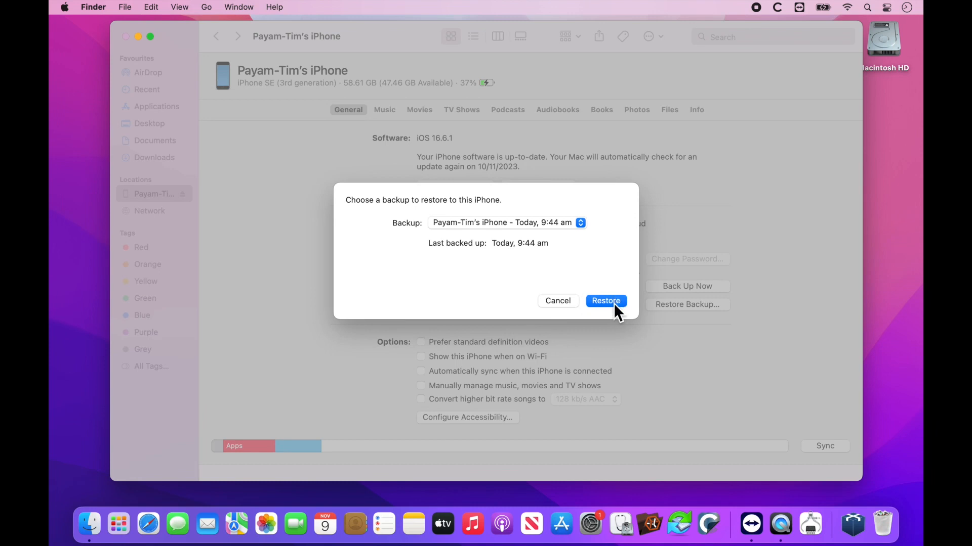
click(605, 301)
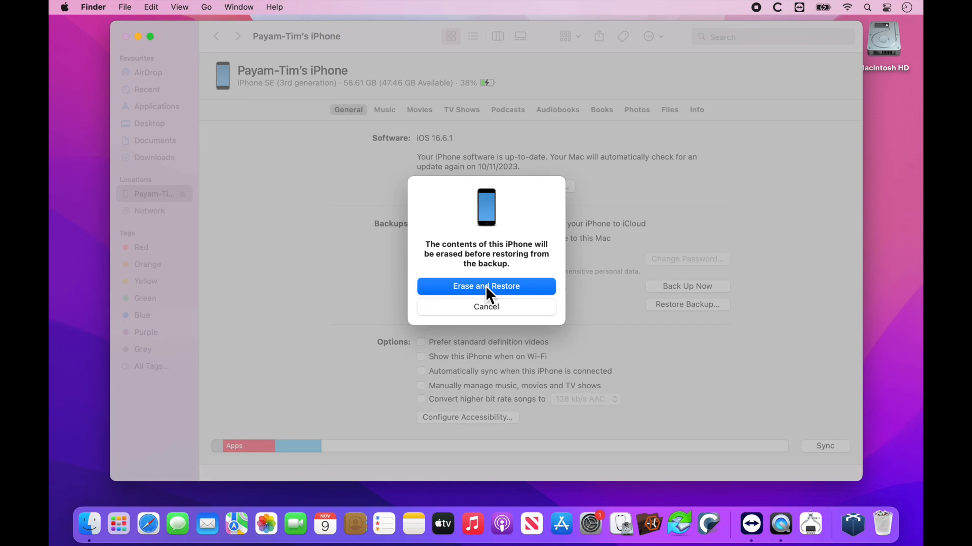
Agree to erase and restore the iPhone, then dismiss the Find My alert
click(486, 286)
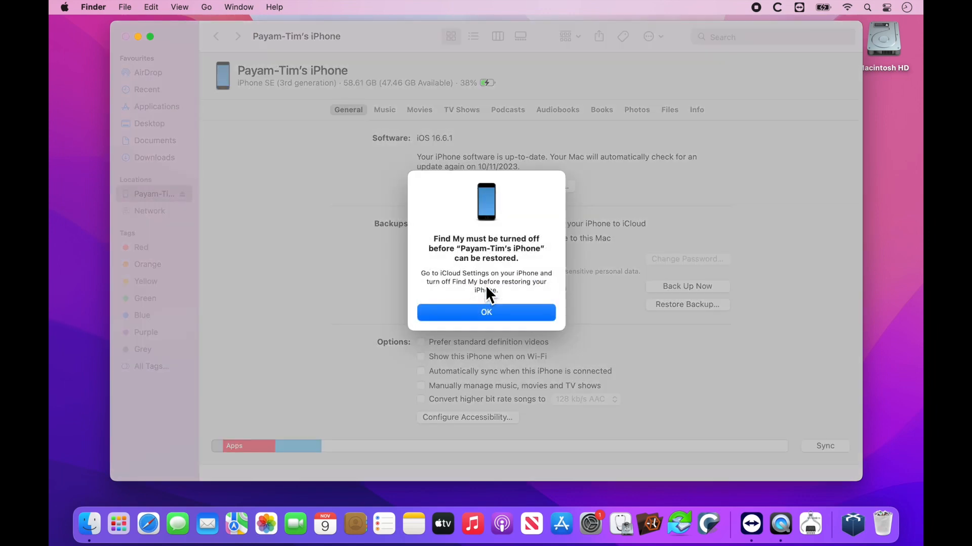
mouse_move(493, 313)
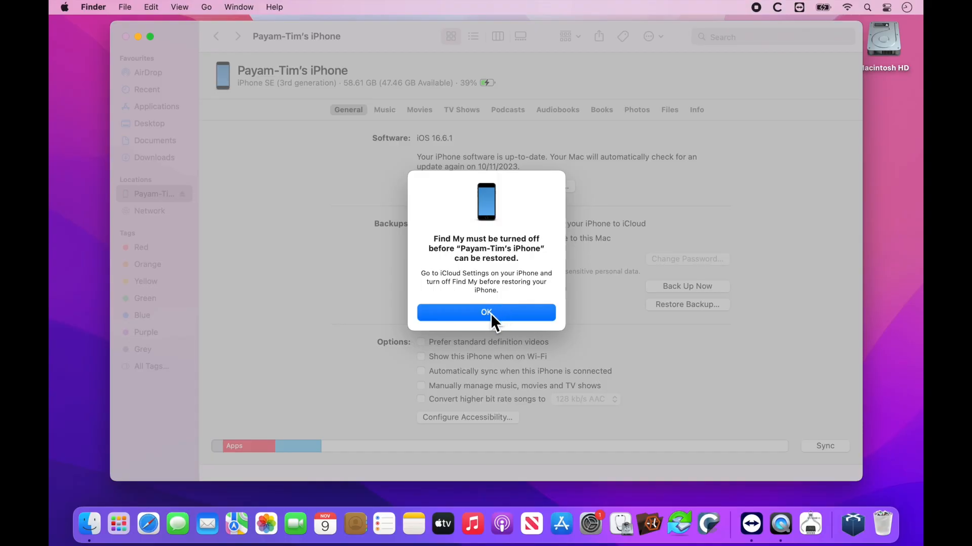
click(486, 312)
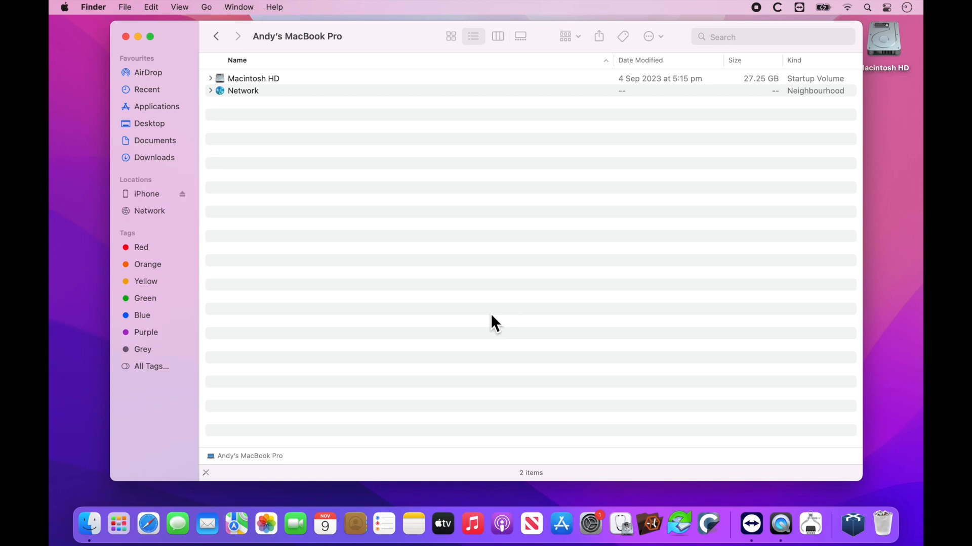
mouse_move(154, 204)
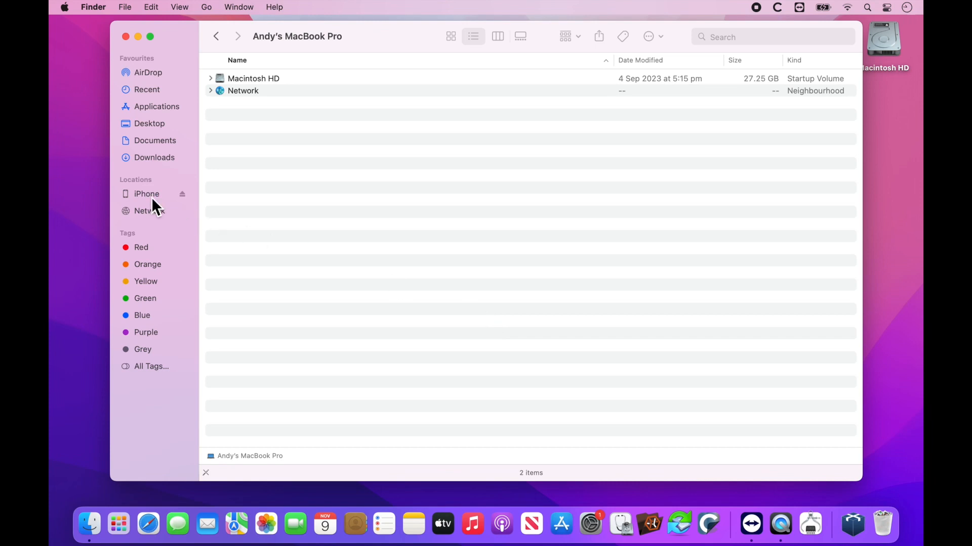
Select the erased iPhone in the sidebar to show its Welcome setup page
click(147, 193)
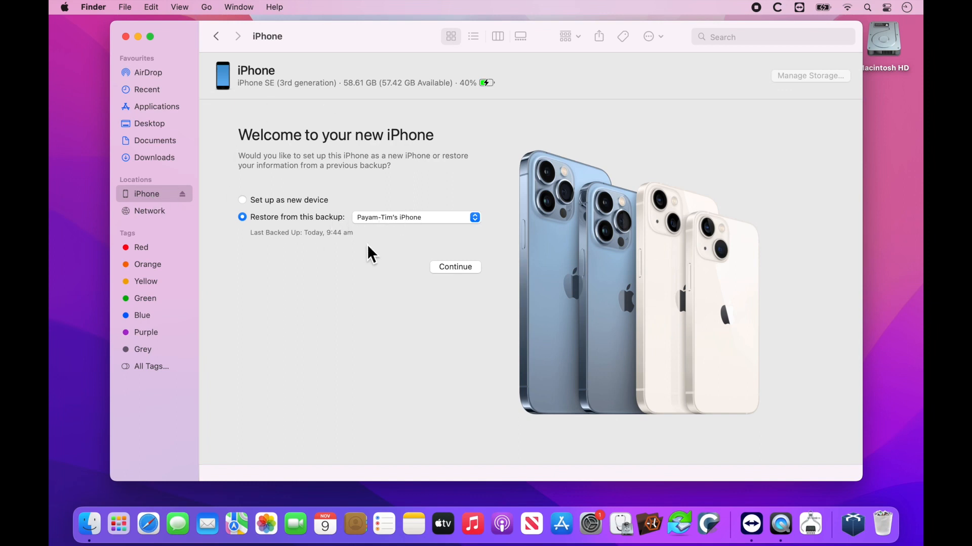
mouse_move(313, 167)
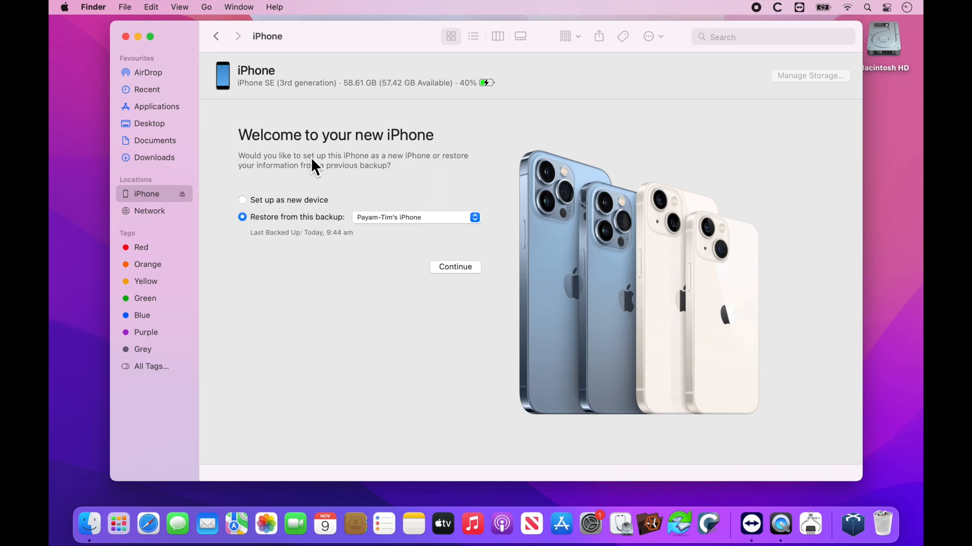
mouse_move(419, 177)
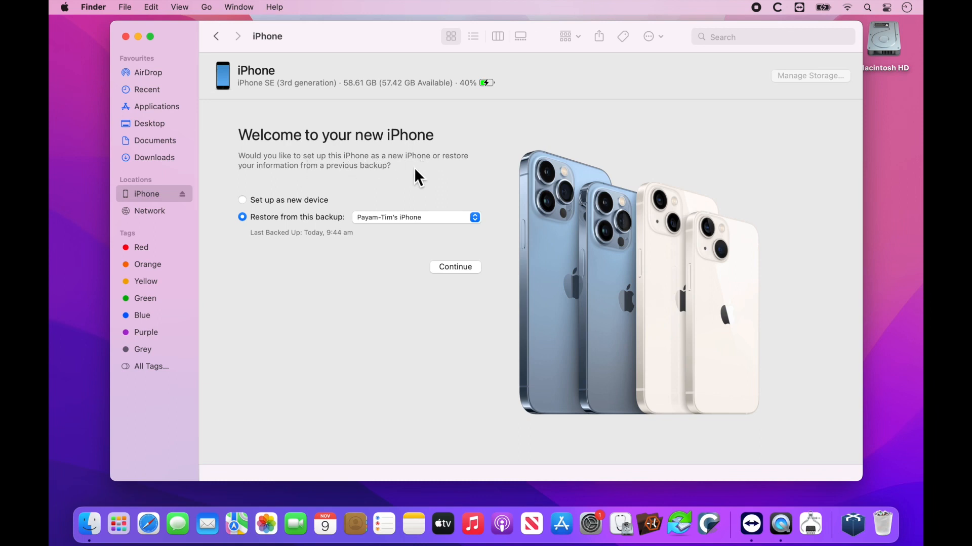
click(241, 199)
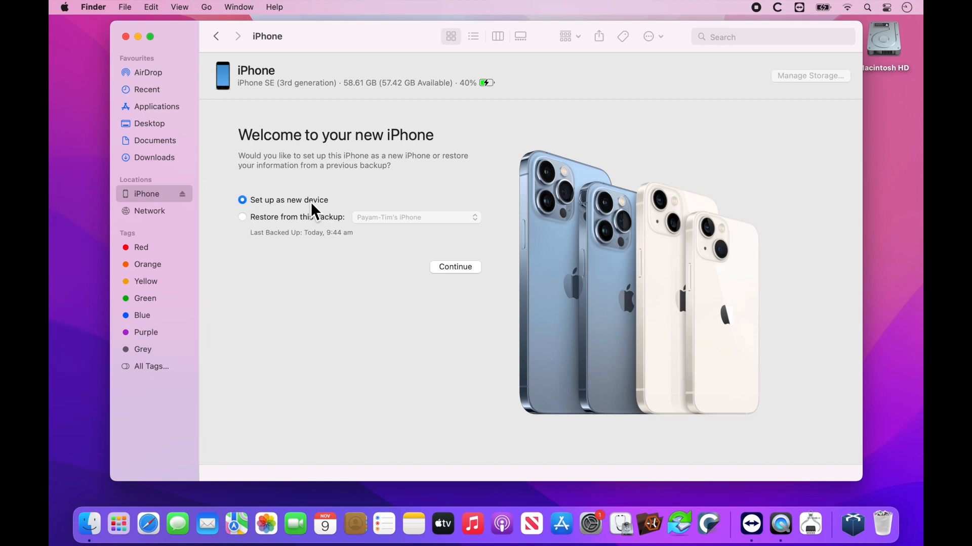
click(242, 217)
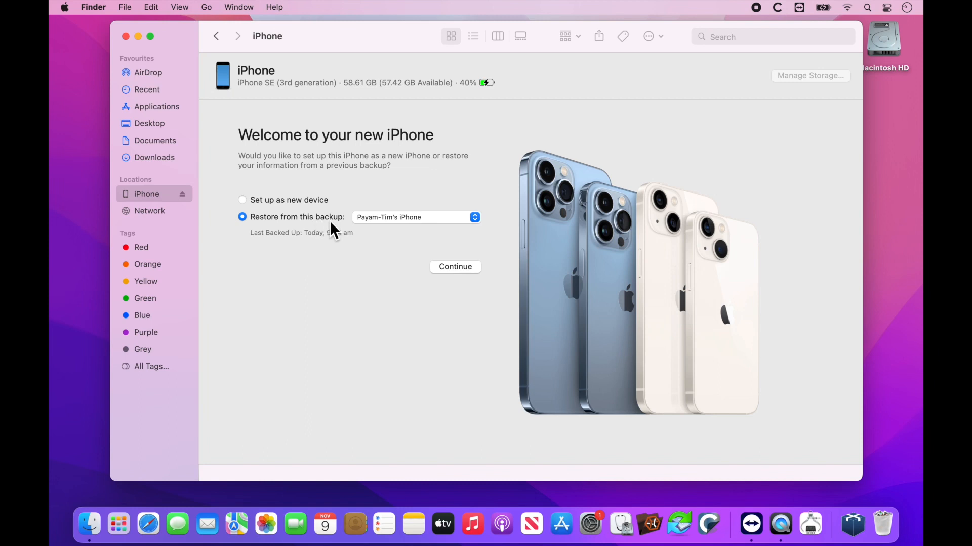
click(414, 217)
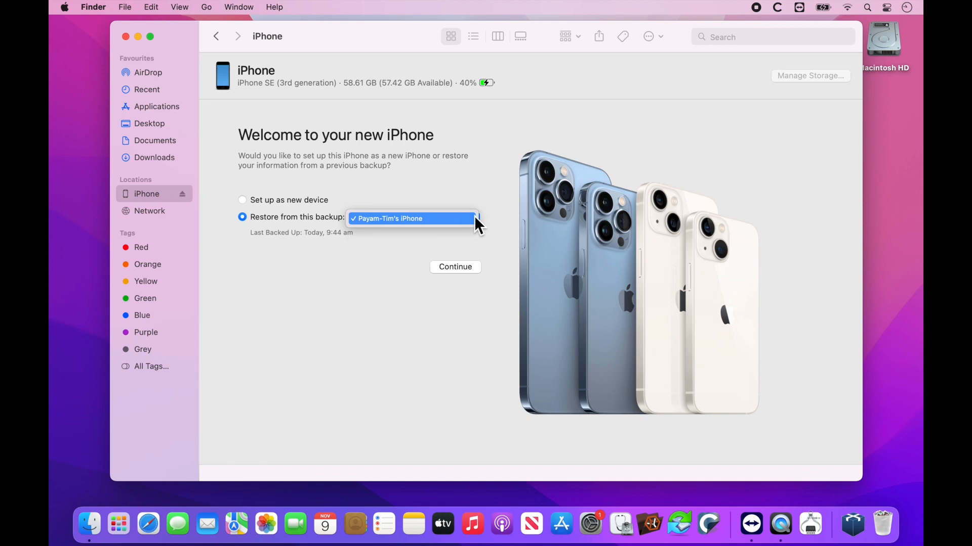
click(411, 218)
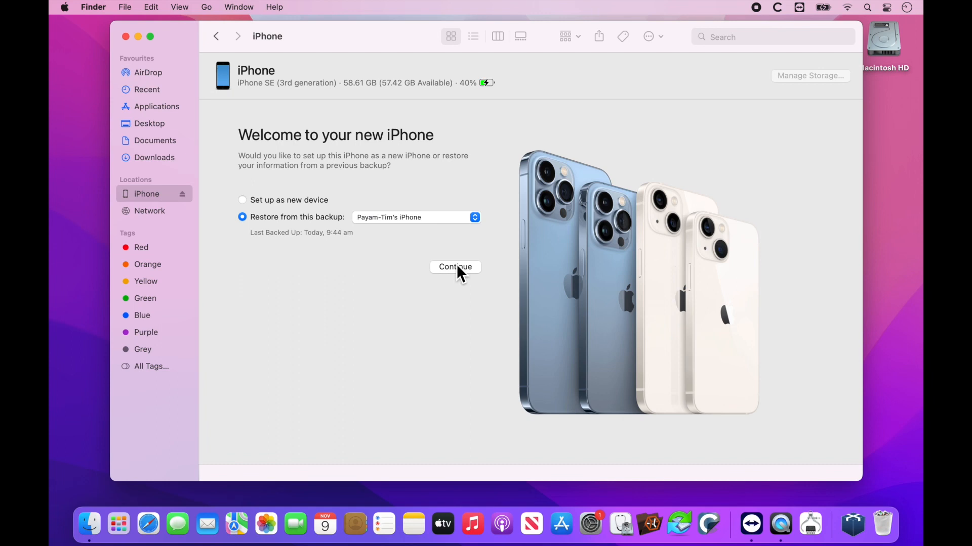
click(455, 267)
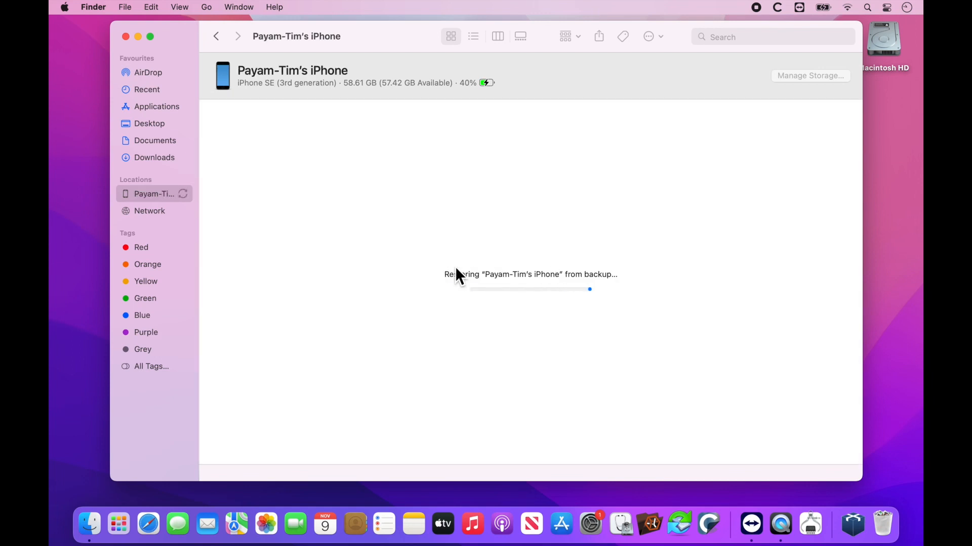